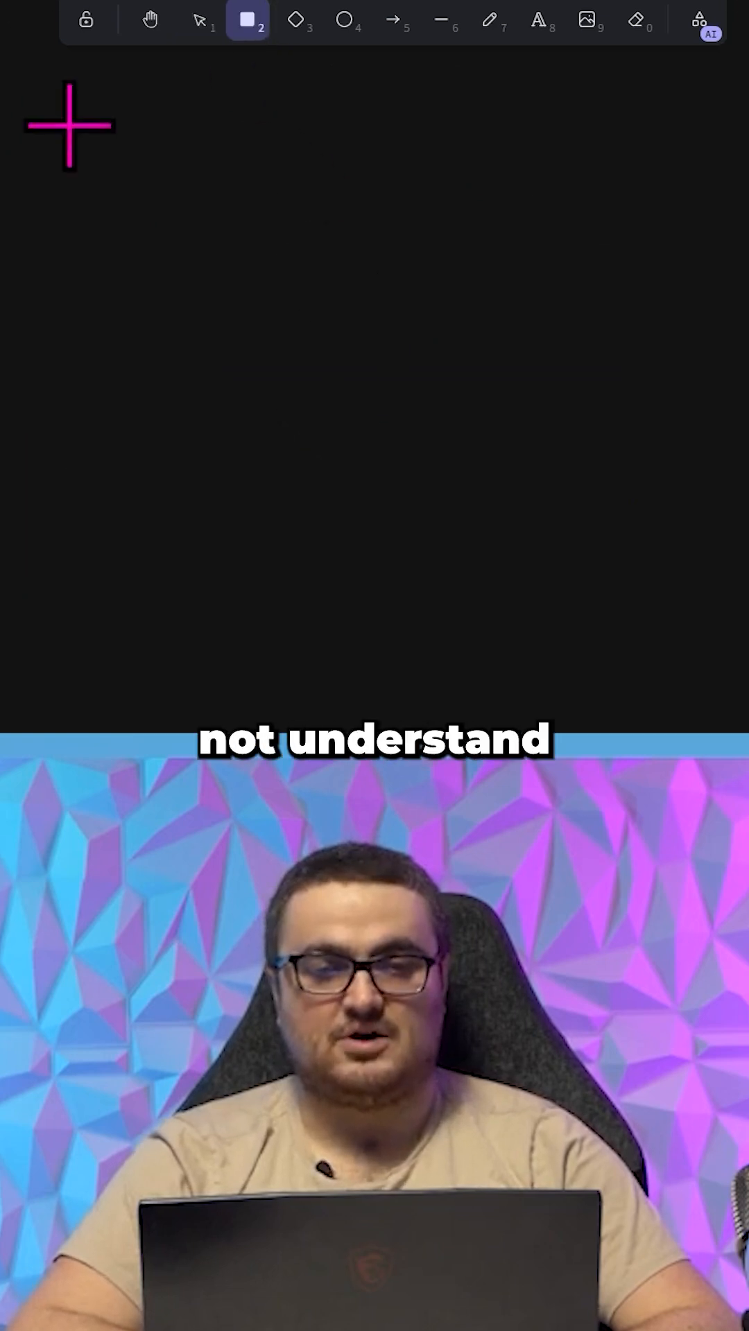
Type 'Context window 200k' in the box, then '50k + system prompt' below it.
text(Context window)
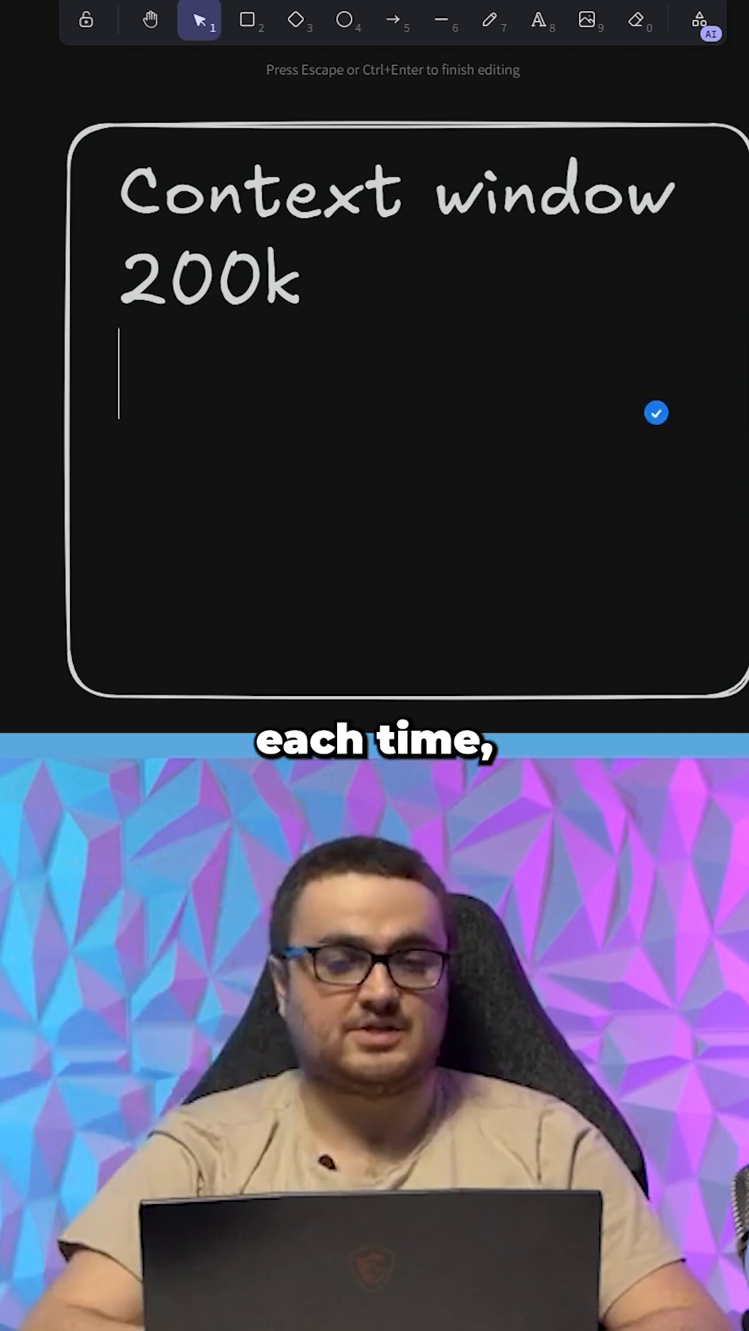
text(50k + s)
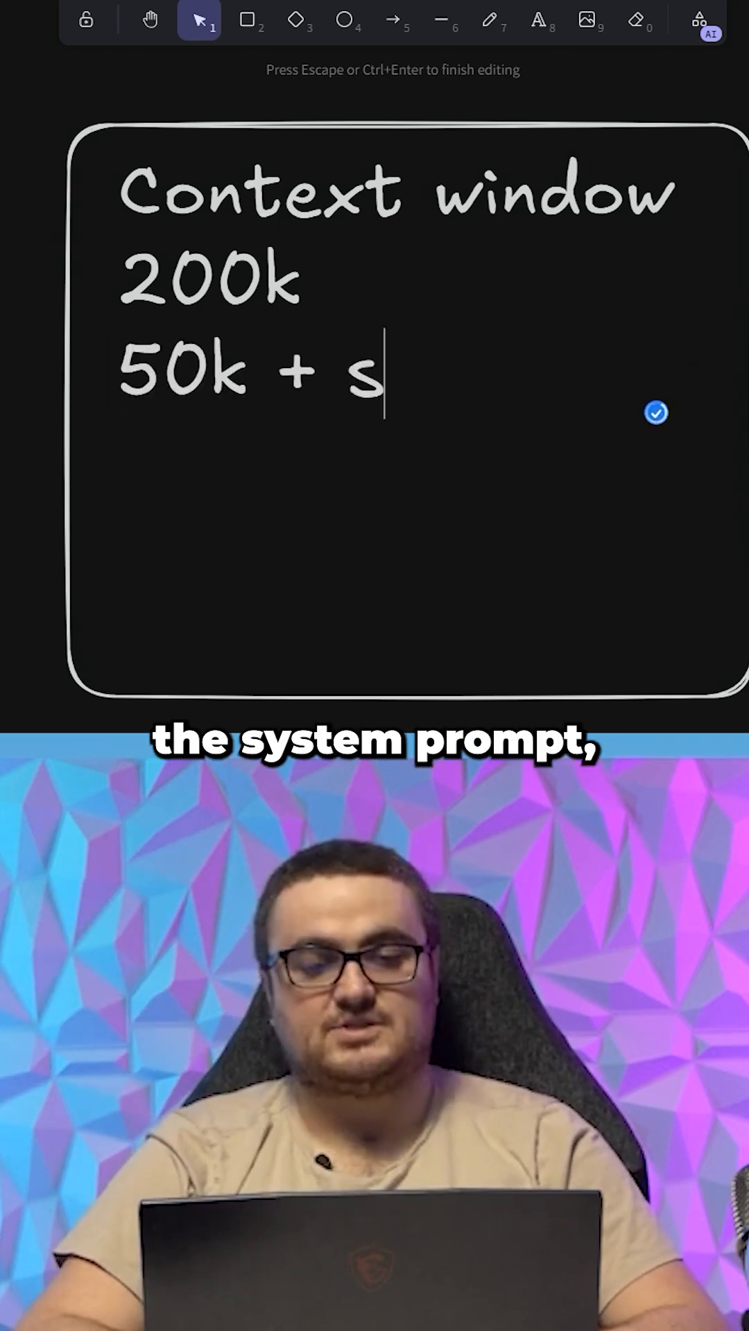
text(ystem prompt)
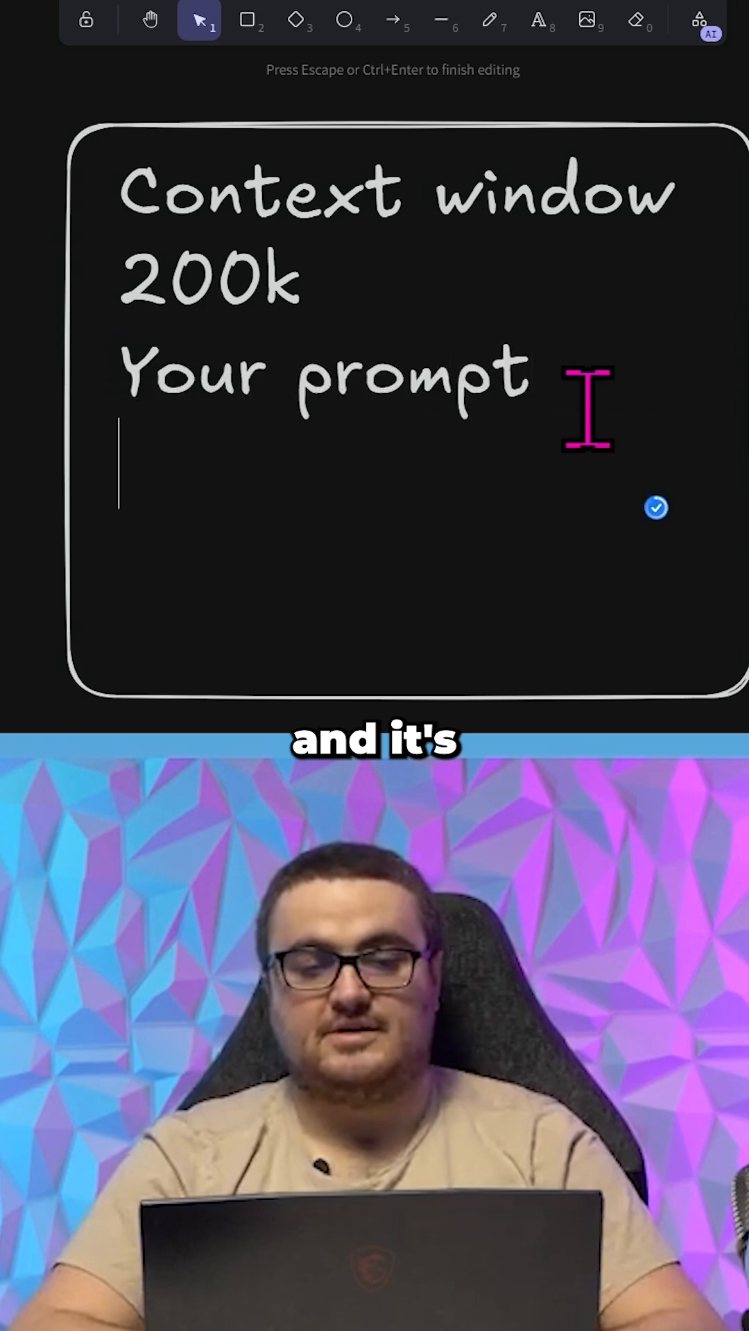
click(491, 20)
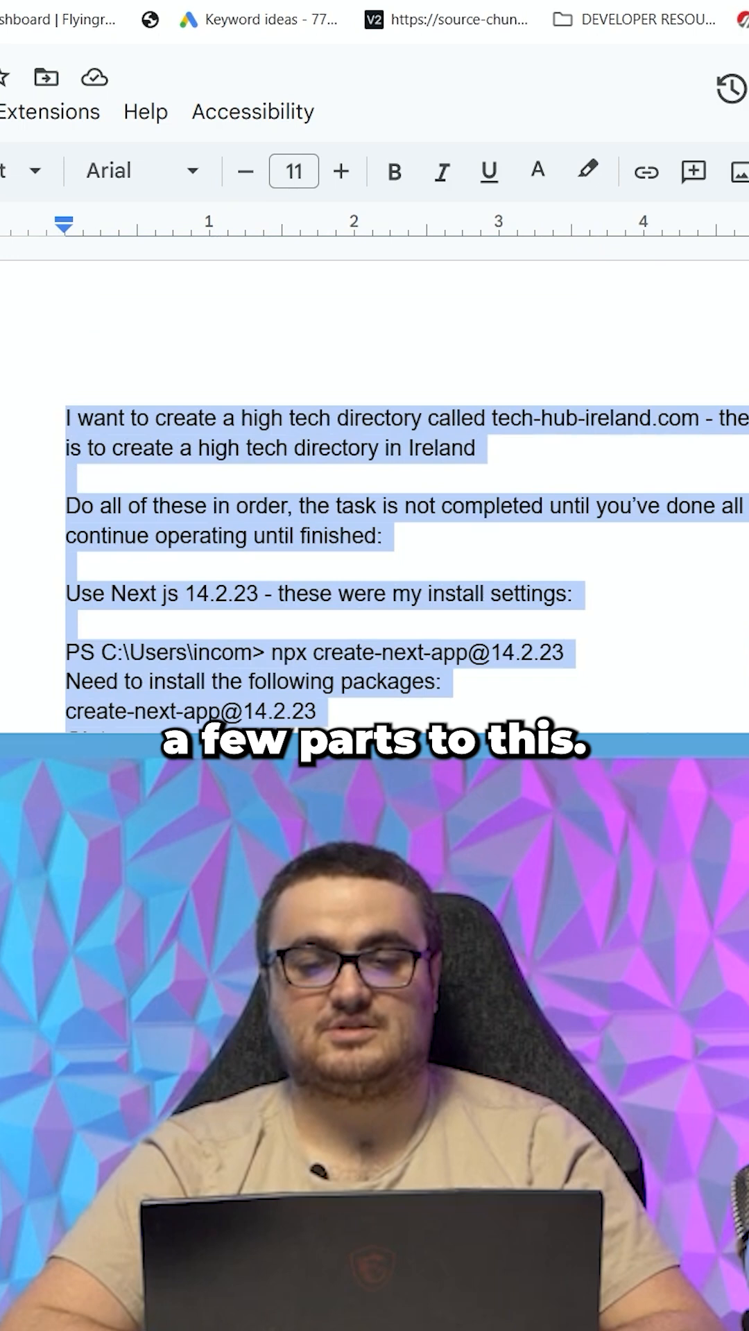
Below the pasted tech directory prompt in Claude, type 'start with step one'.
scroll(down, 3)
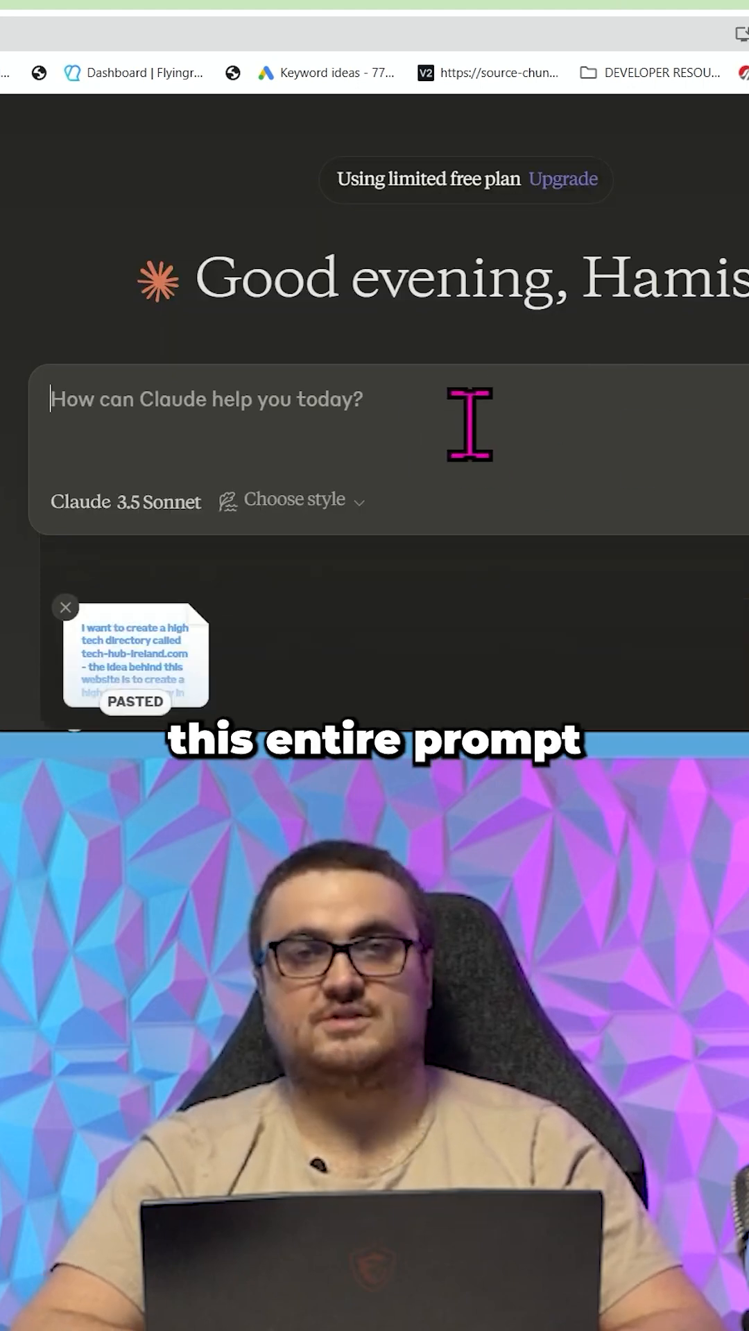
text(start with s)
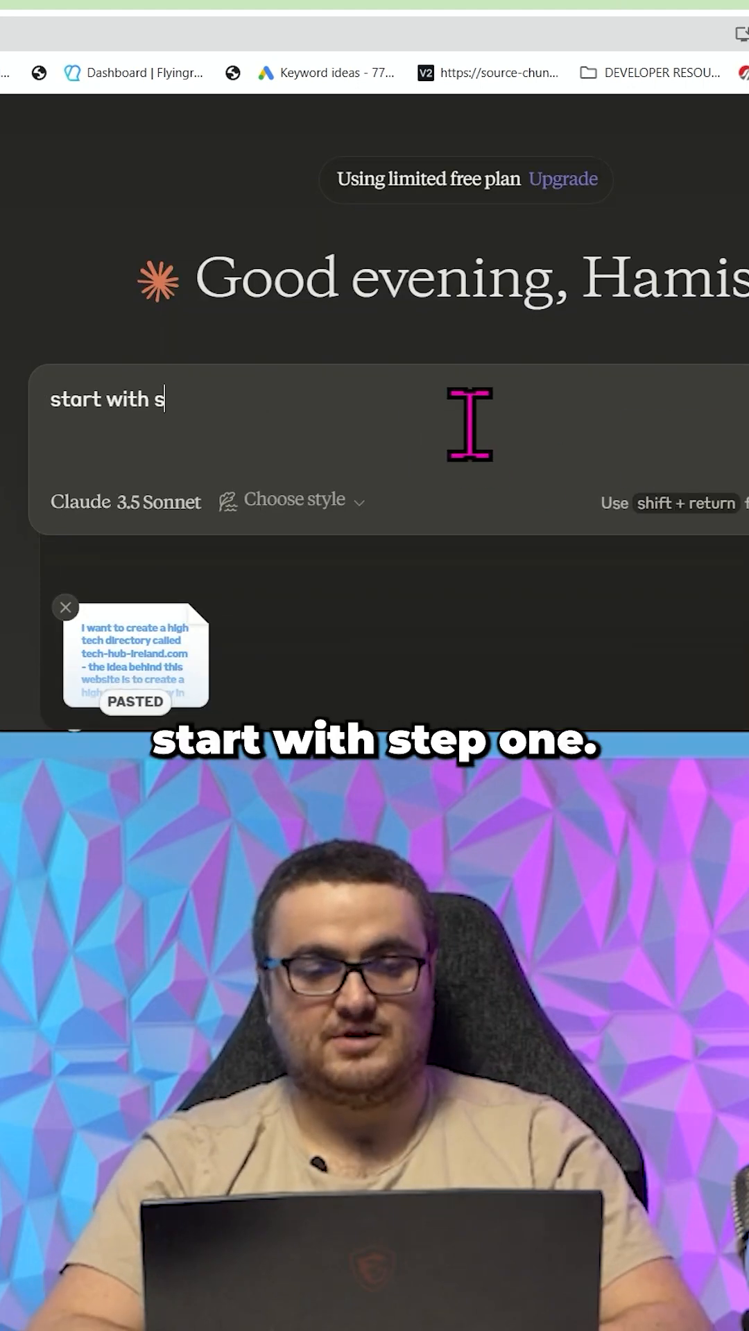